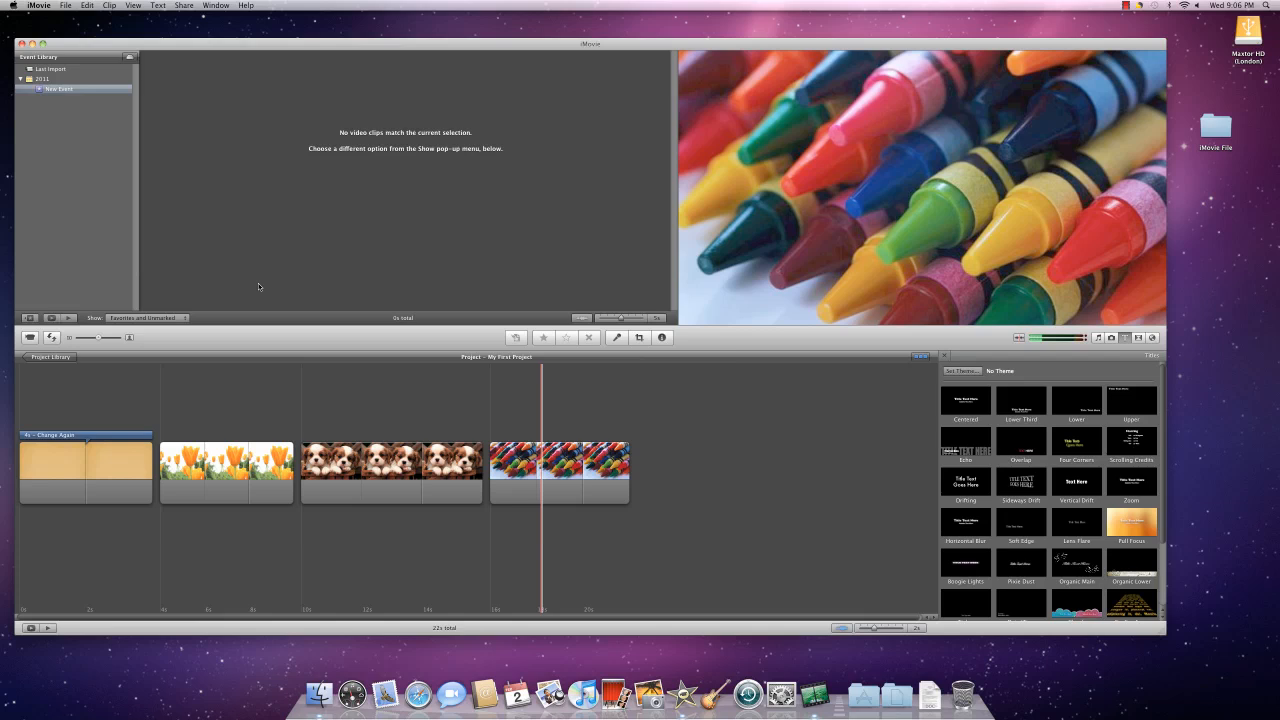
pyautogui.moveTo(256, 288)
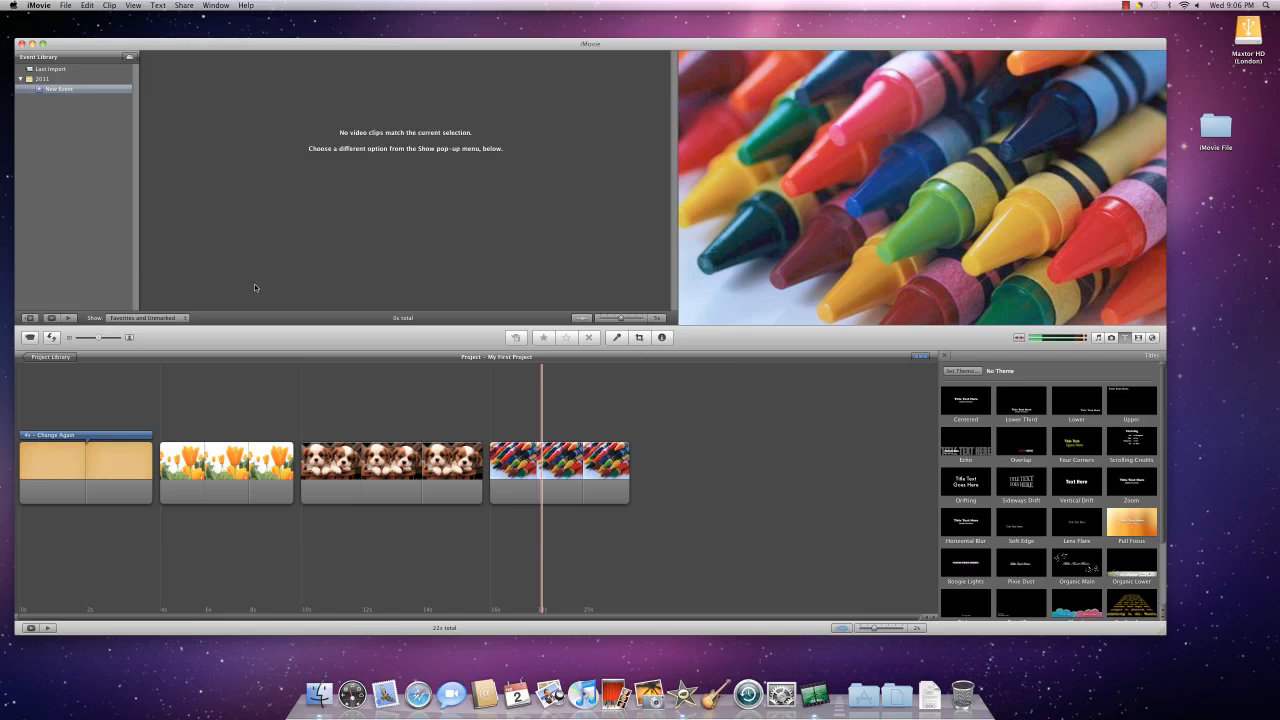
# Move the playhead to the start of the tulip clip to preview it.
pyautogui.click(160, 470)
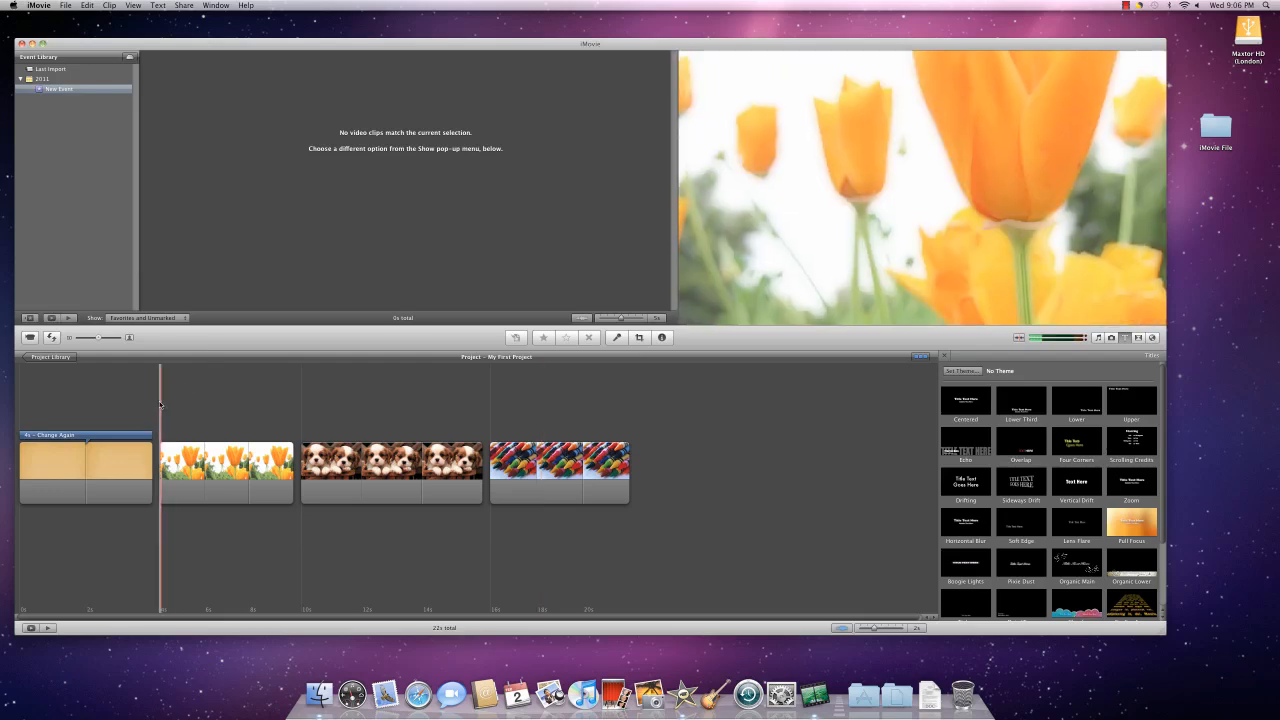
pyautogui.moveTo(156, 400)
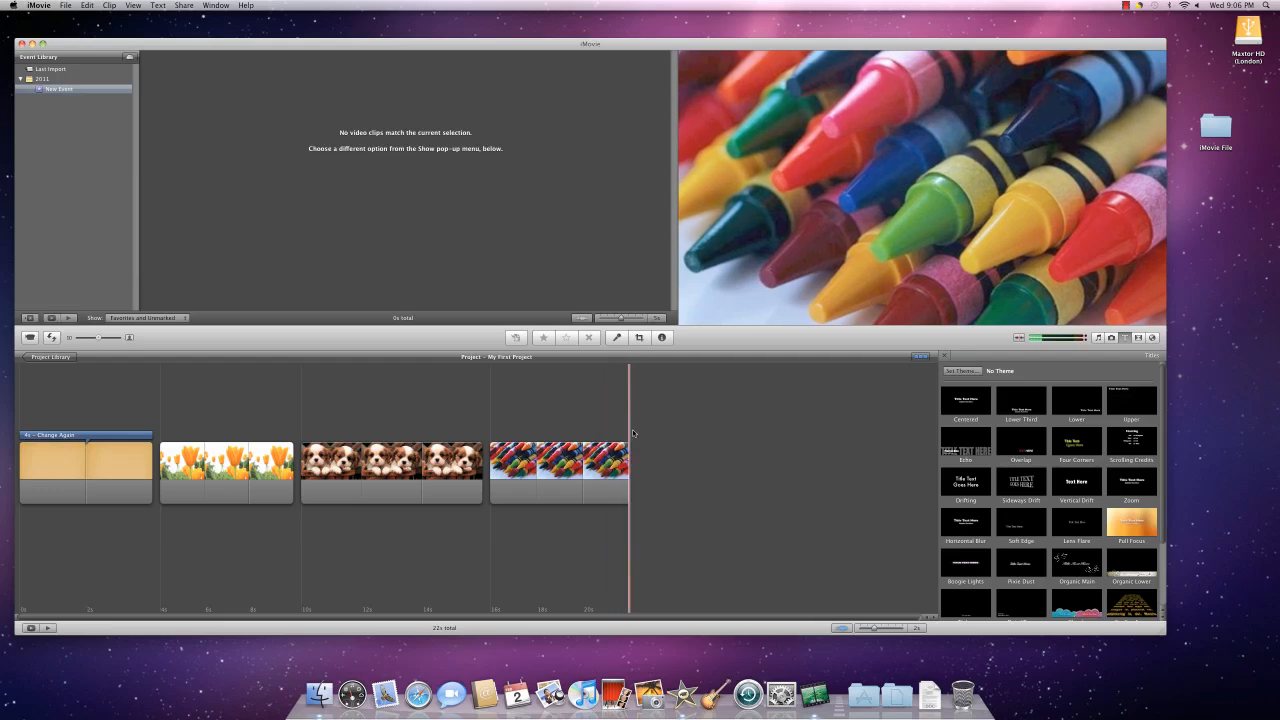
pyautogui.click(164, 470)
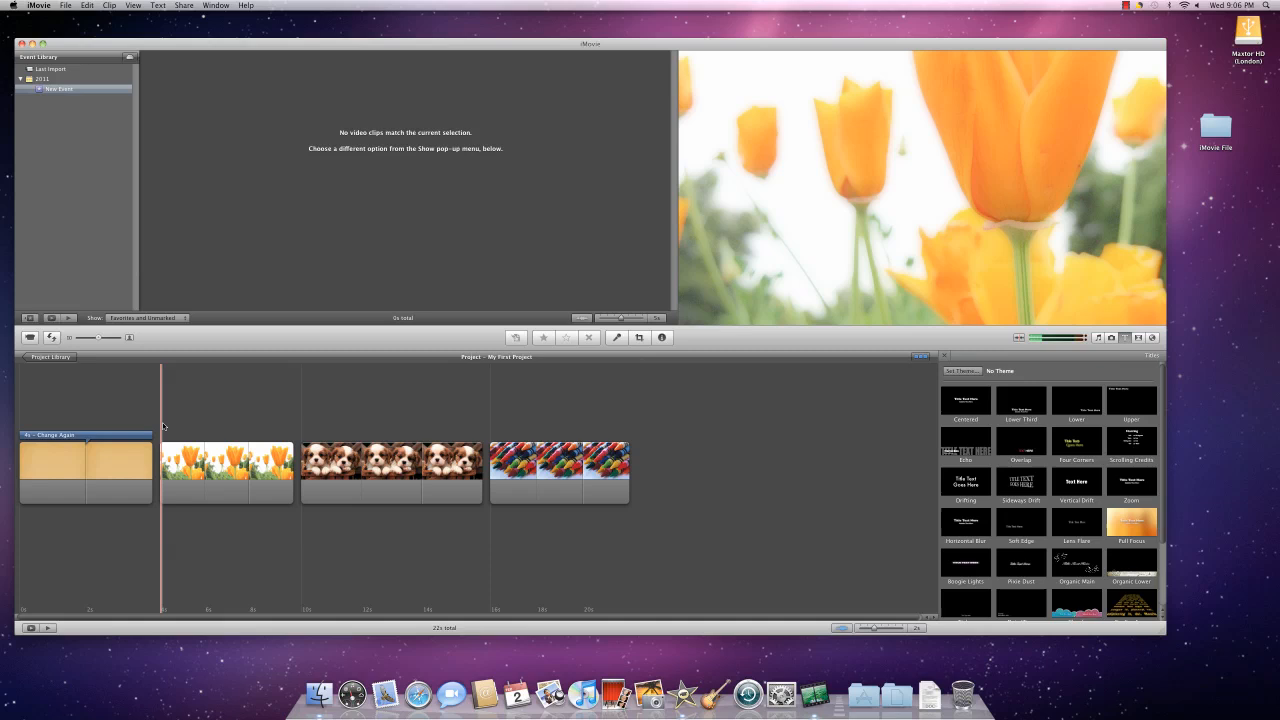
# Select the tulip photo clip and bring up its action gear menu.
pyautogui.click(226, 470)
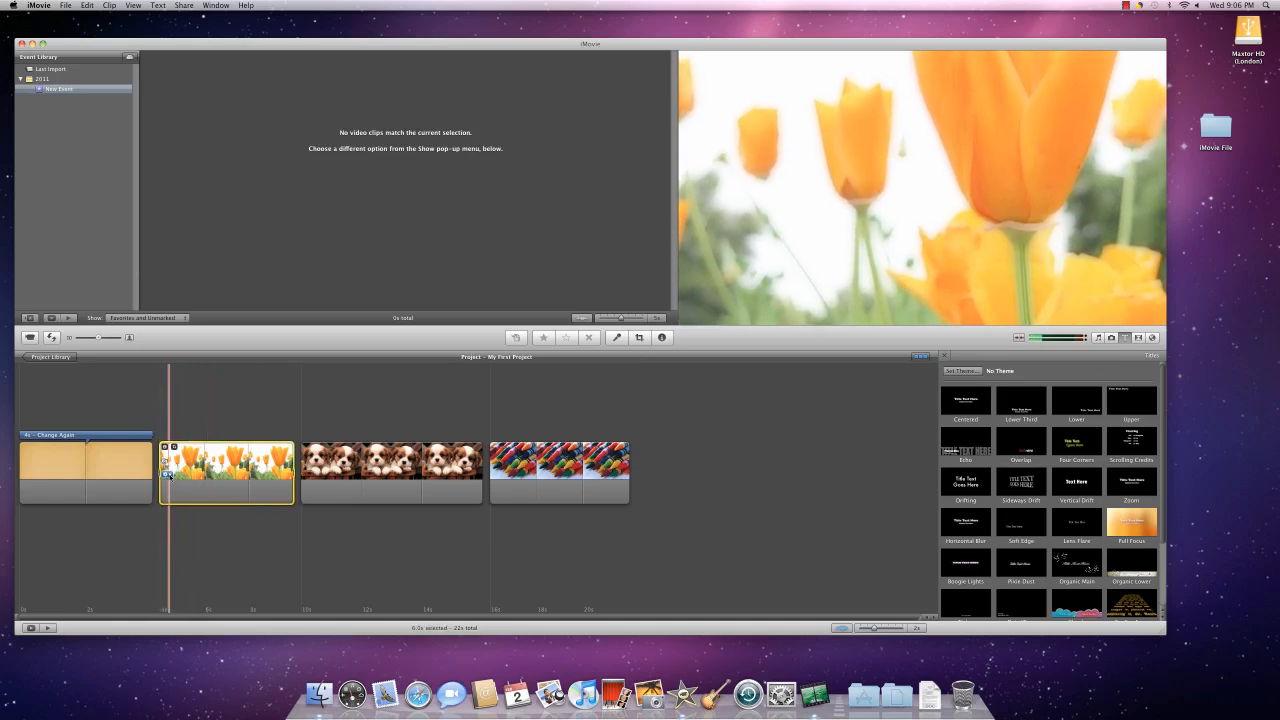
pyautogui.click(166, 476)
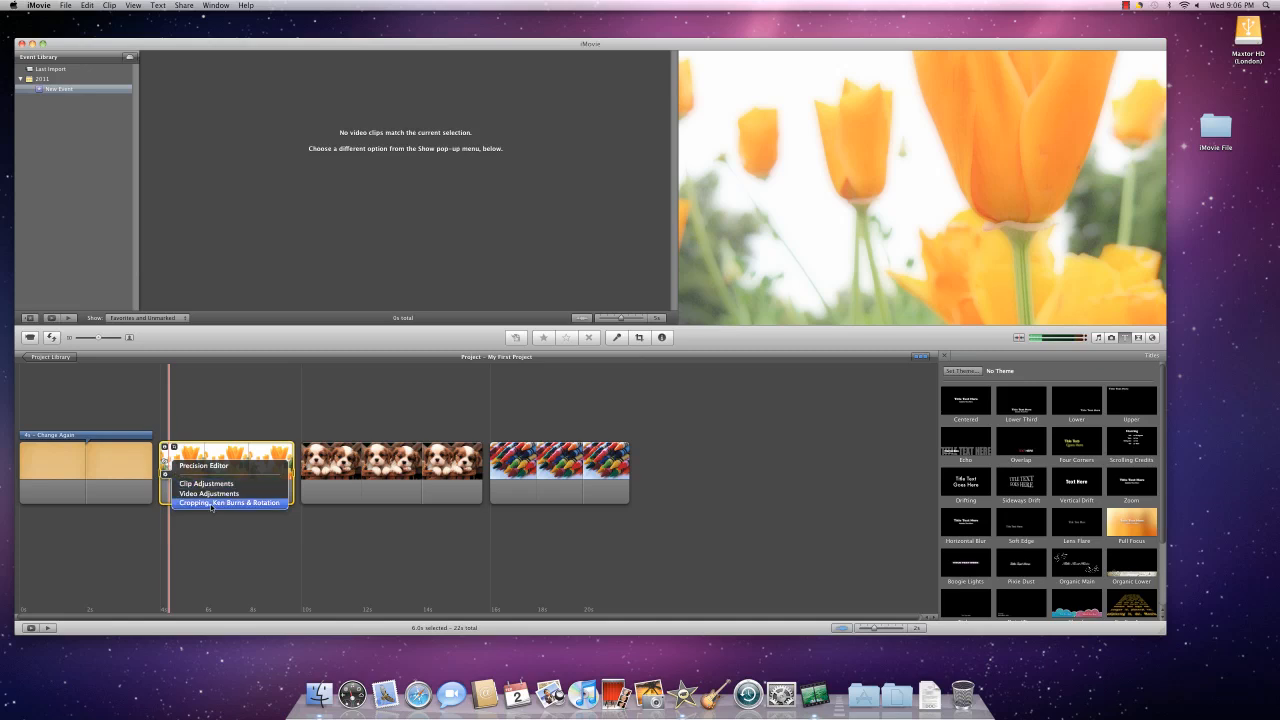
# Choose Cropping, Ken Burns & Rotation for the tulip clip.
pyautogui.click(228, 502)
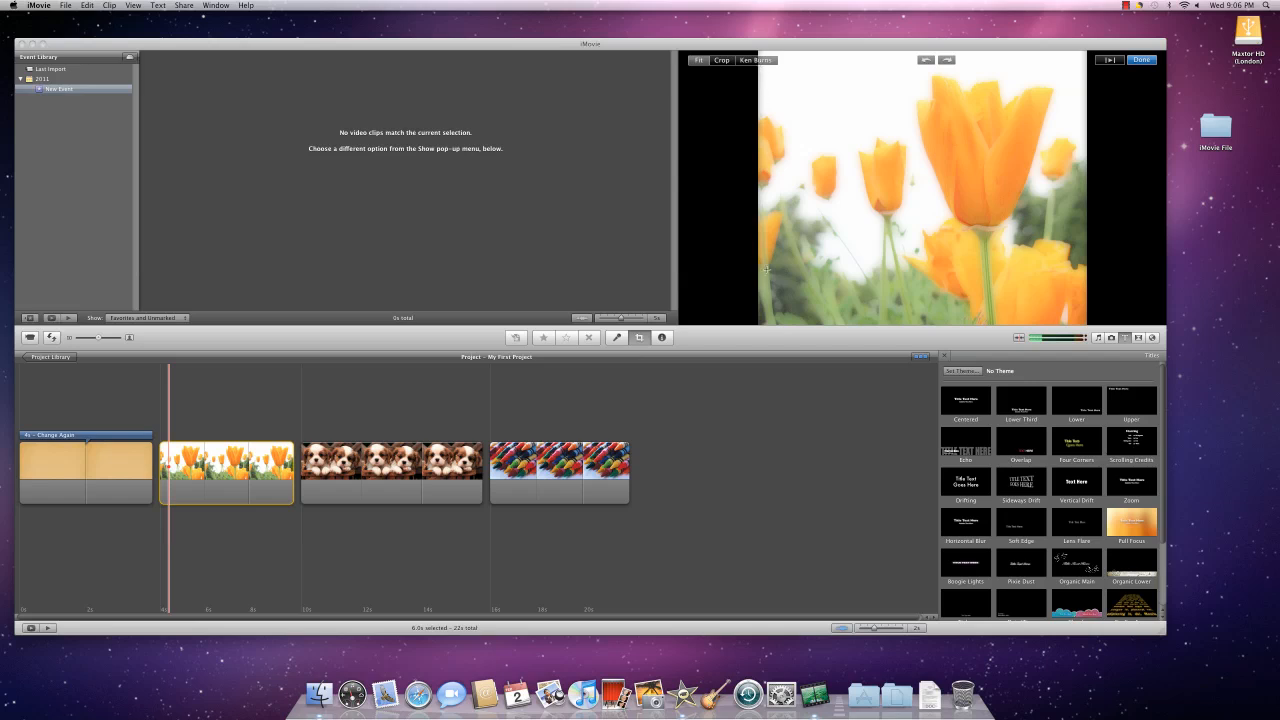
pyautogui.moveTo(1060, 72)
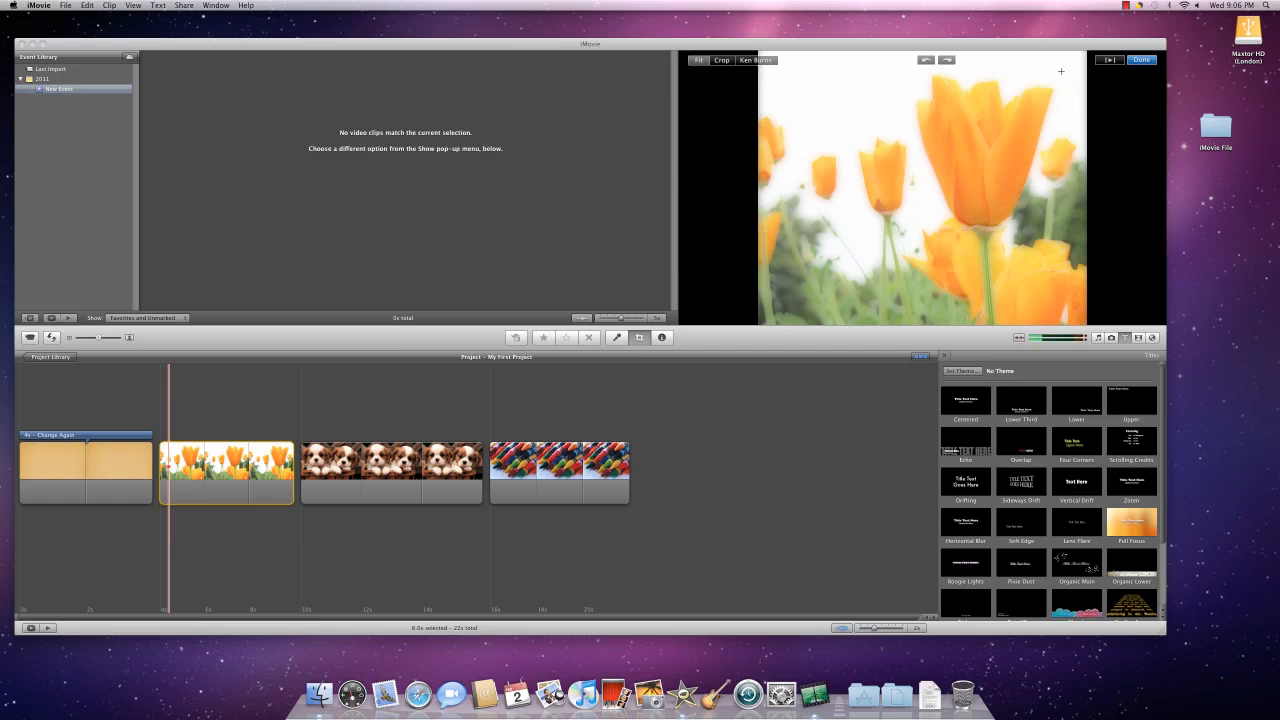
pyautogui.moveTo(912, 66)
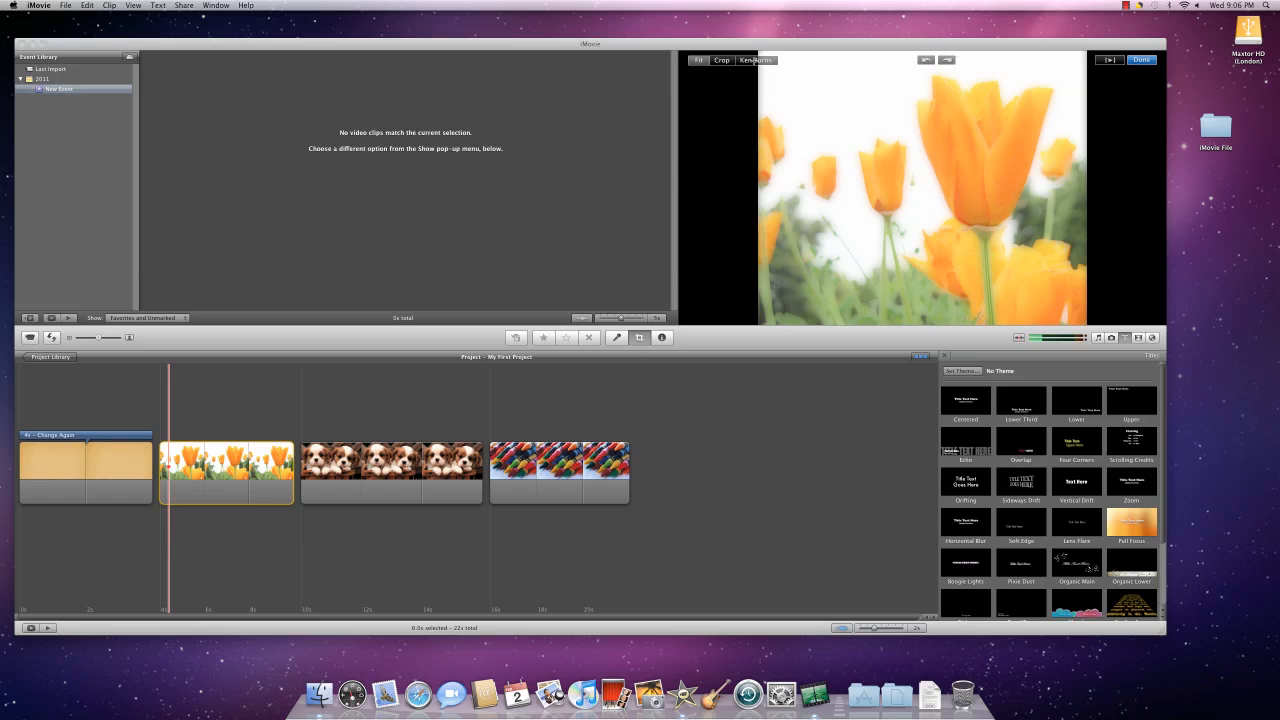
pyautogui.moveTo(756, 60)
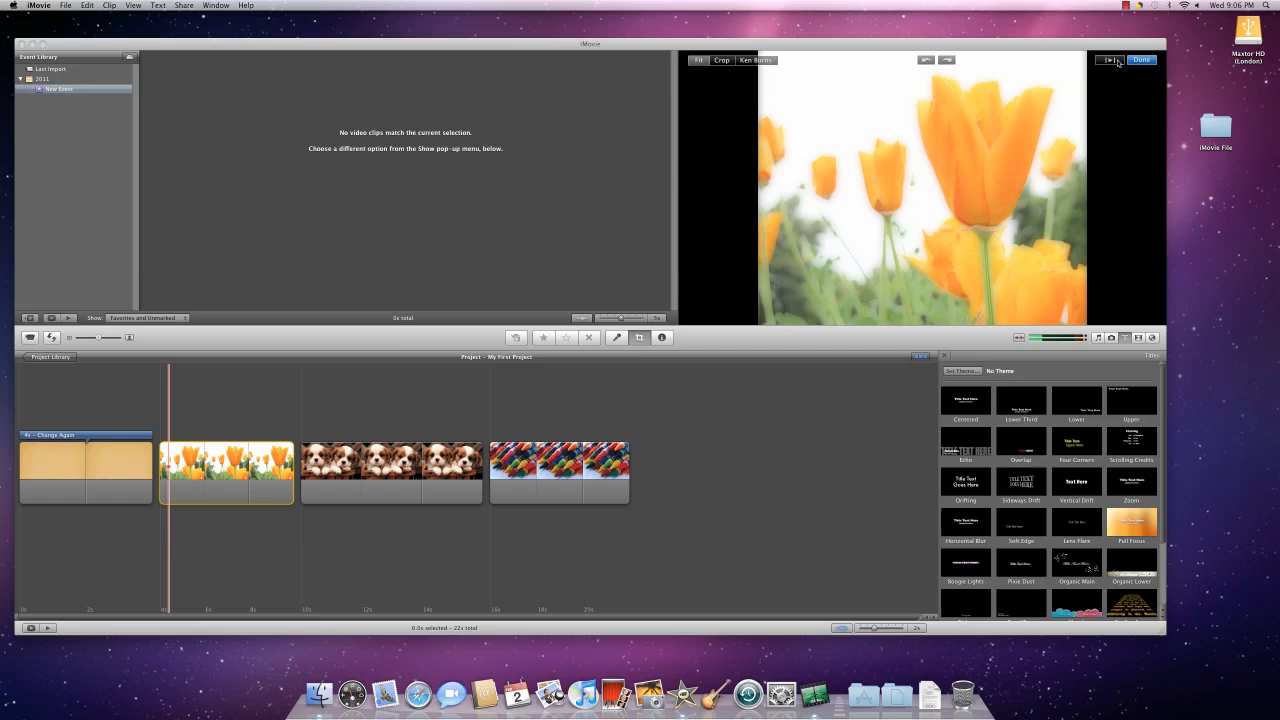
pyautogui.moveTo(1108, 60)
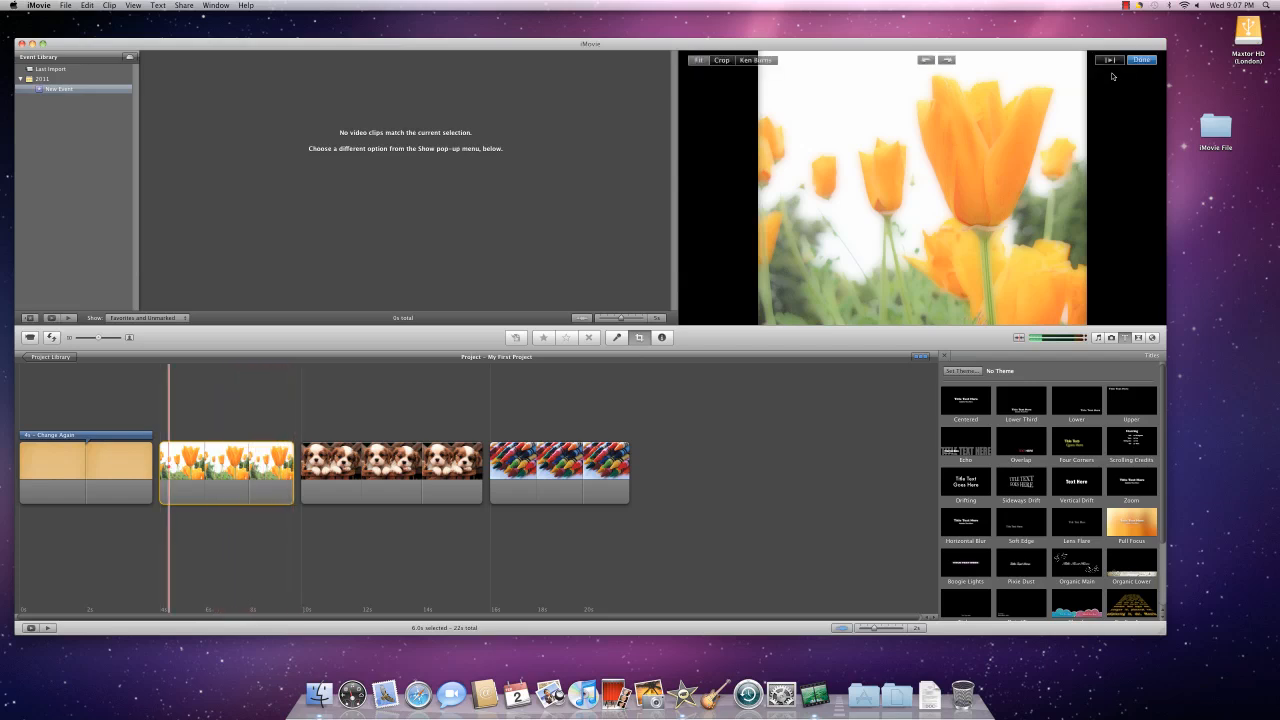
# Switch the tulip clip to Ken Burns so the start and end crop boxes appear.
pyautogui.click(722, 60)
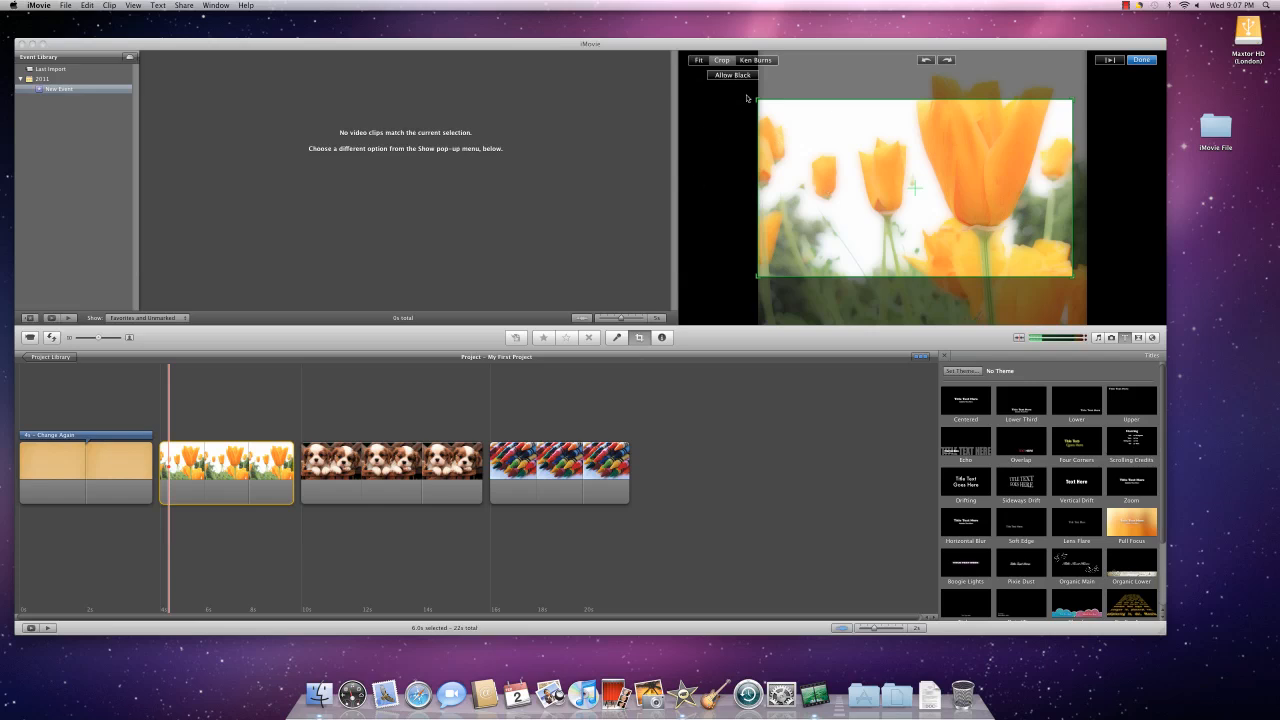
pyautogui.click(732, 74)
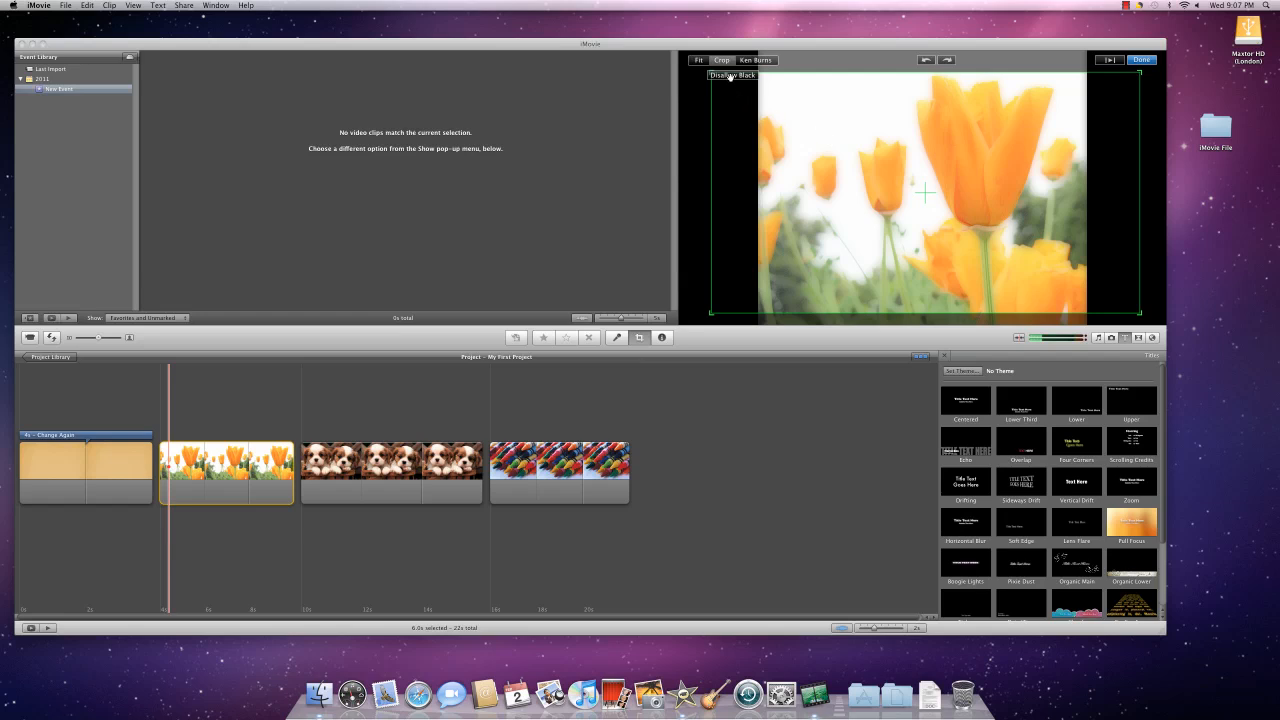
pyautogui.moveTo(732, 74)
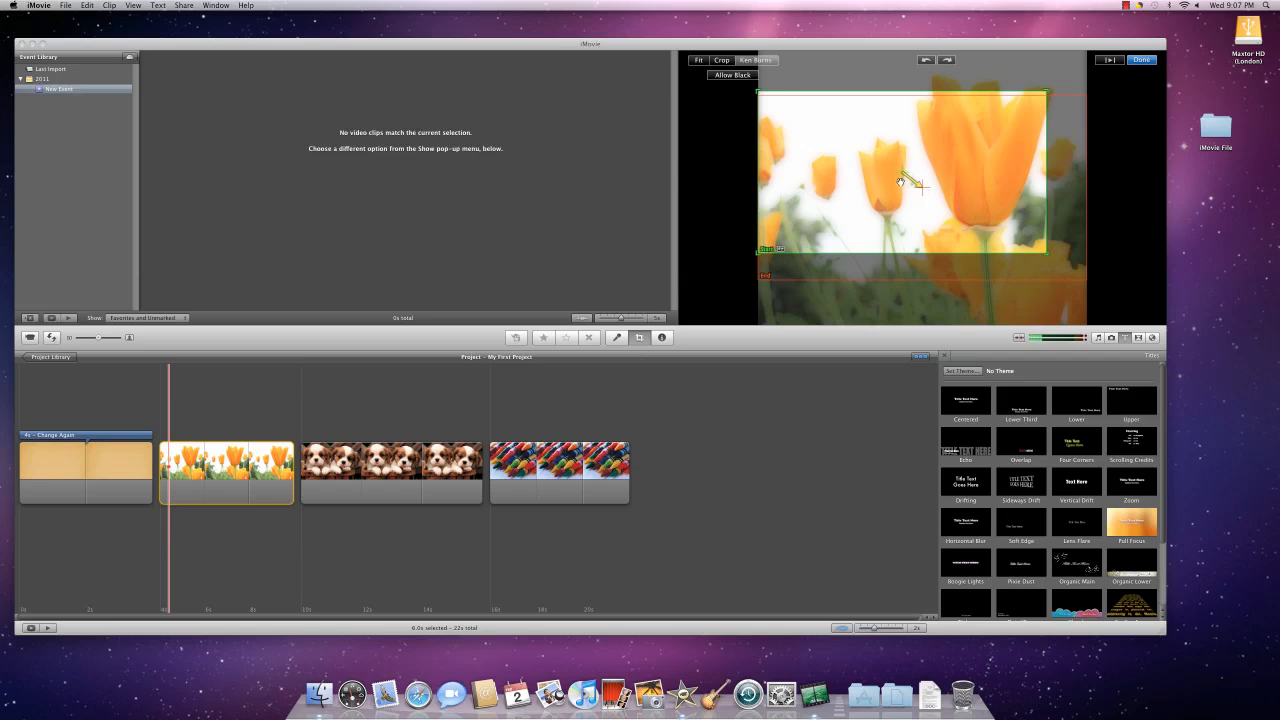
pyautogui.moveTo(752, 250)
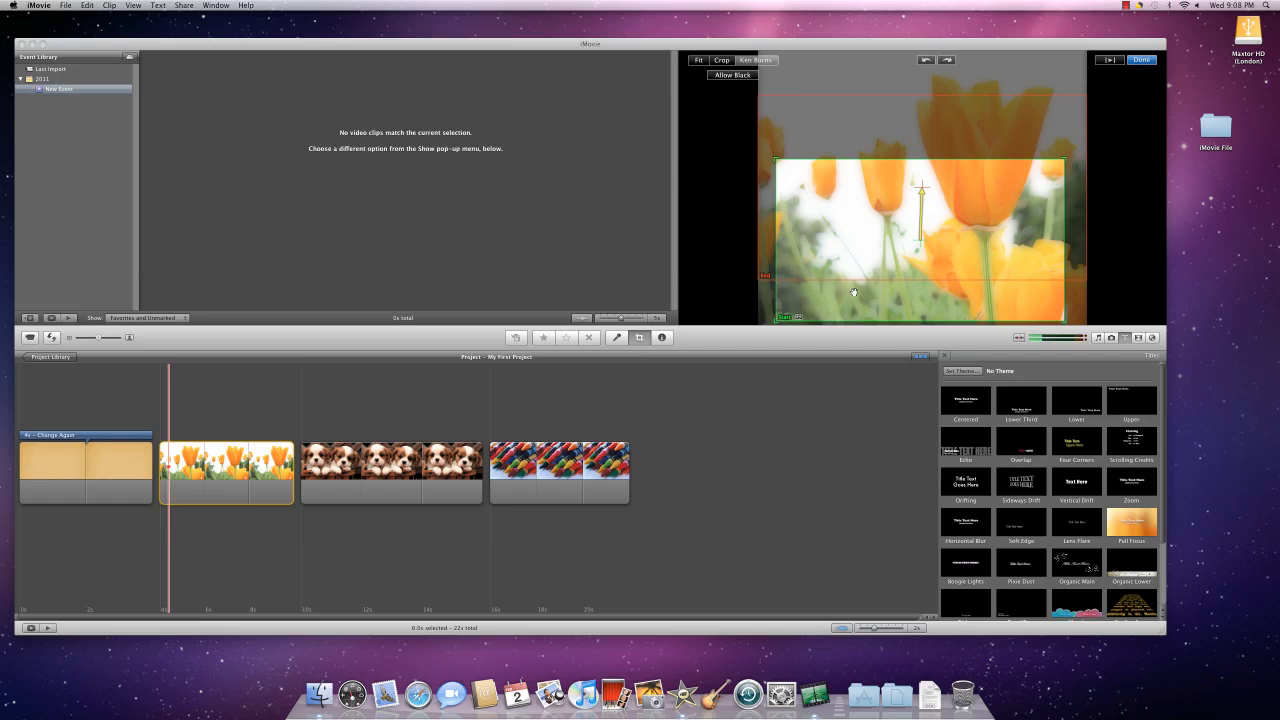
pyautogui.moveTo(818, 242)
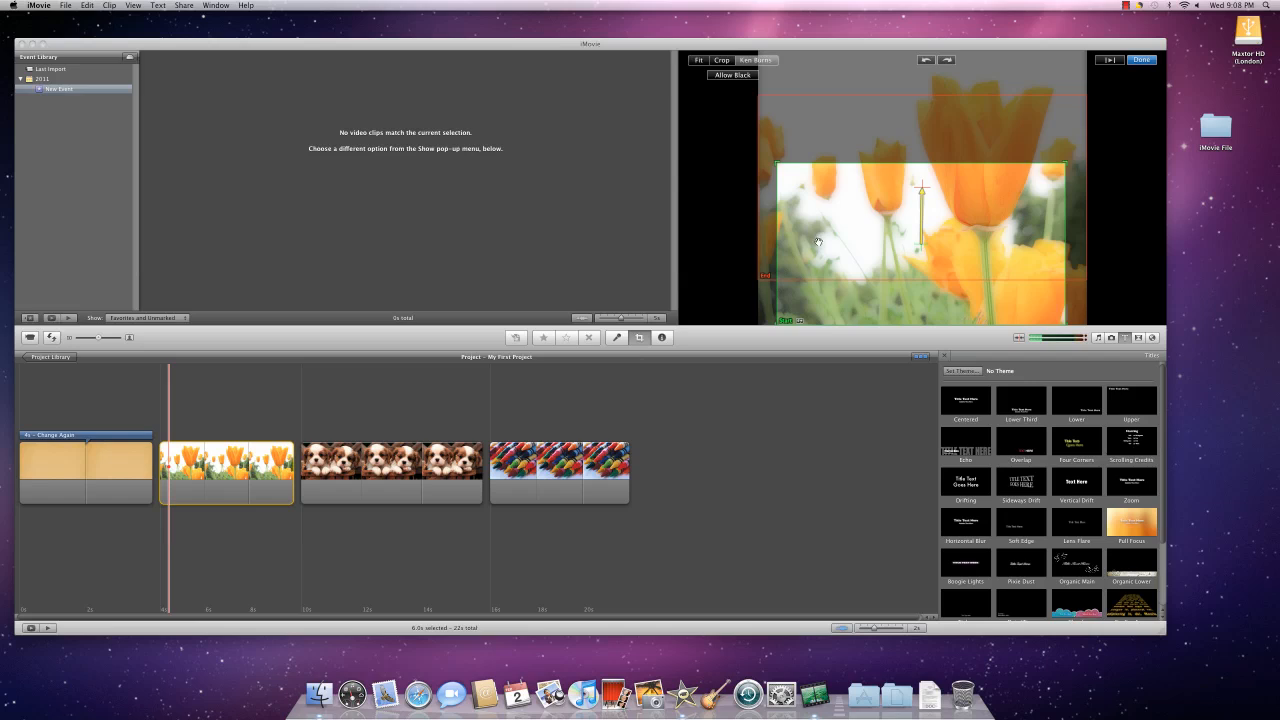
pyautogui.moveTo(776, 160)
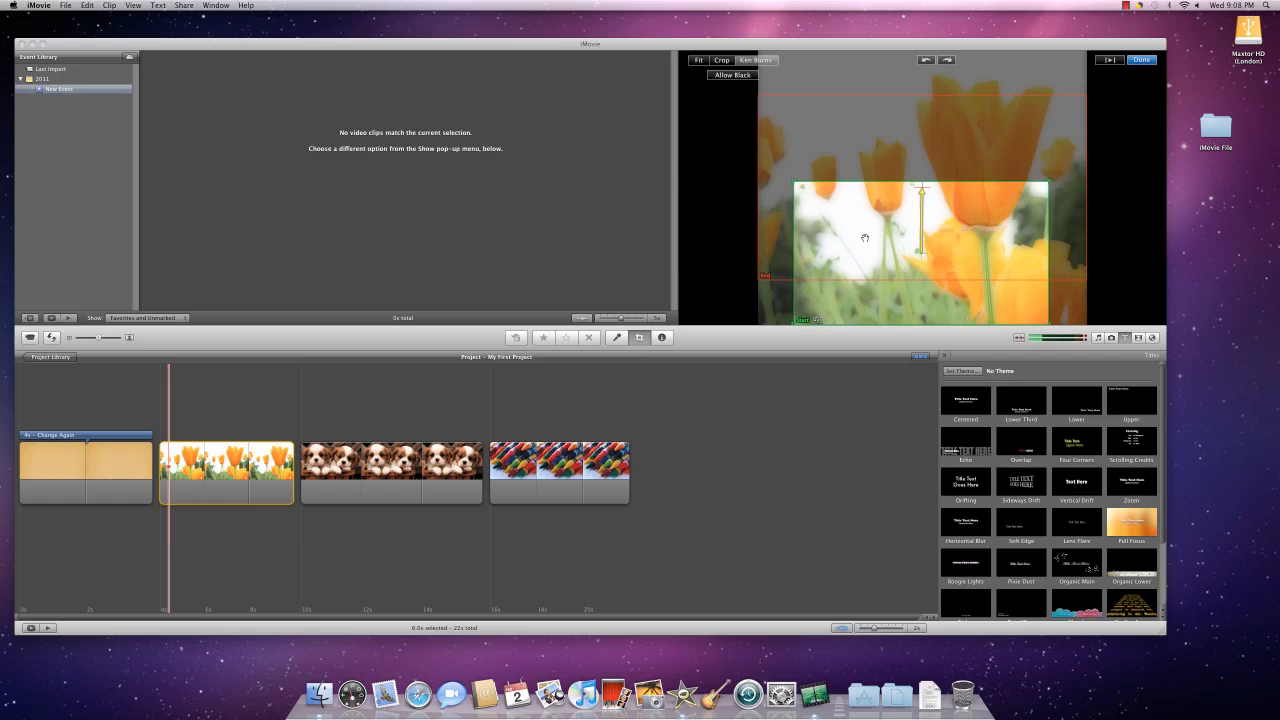
pyautogui.moveTo(800, 140)
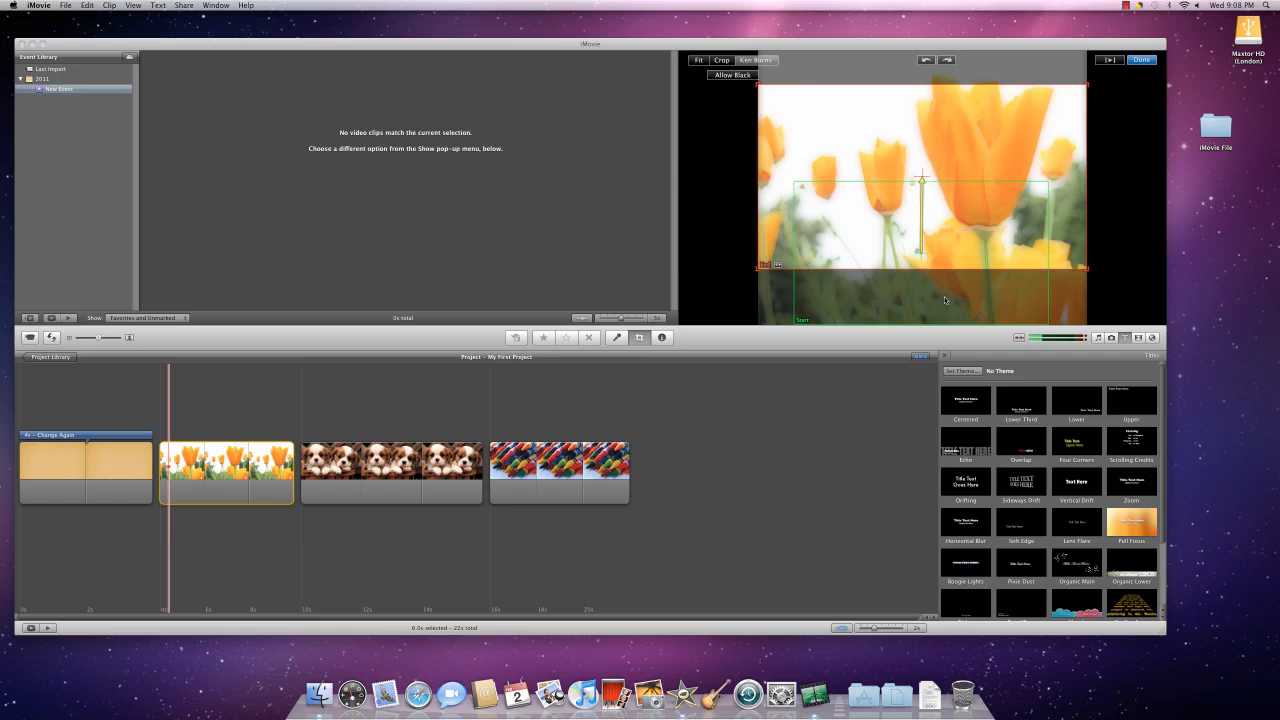
pyautogui.moveTo(940, 160)
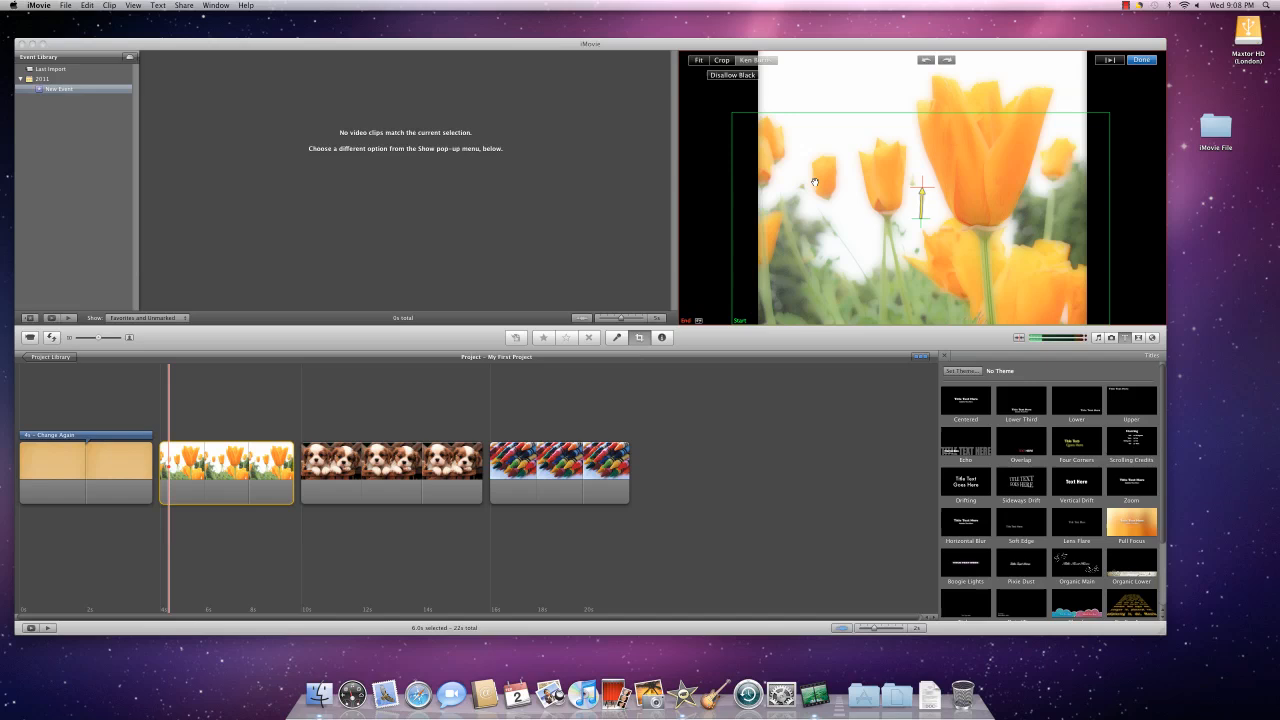
pyautogui.moveTo(696, 242)
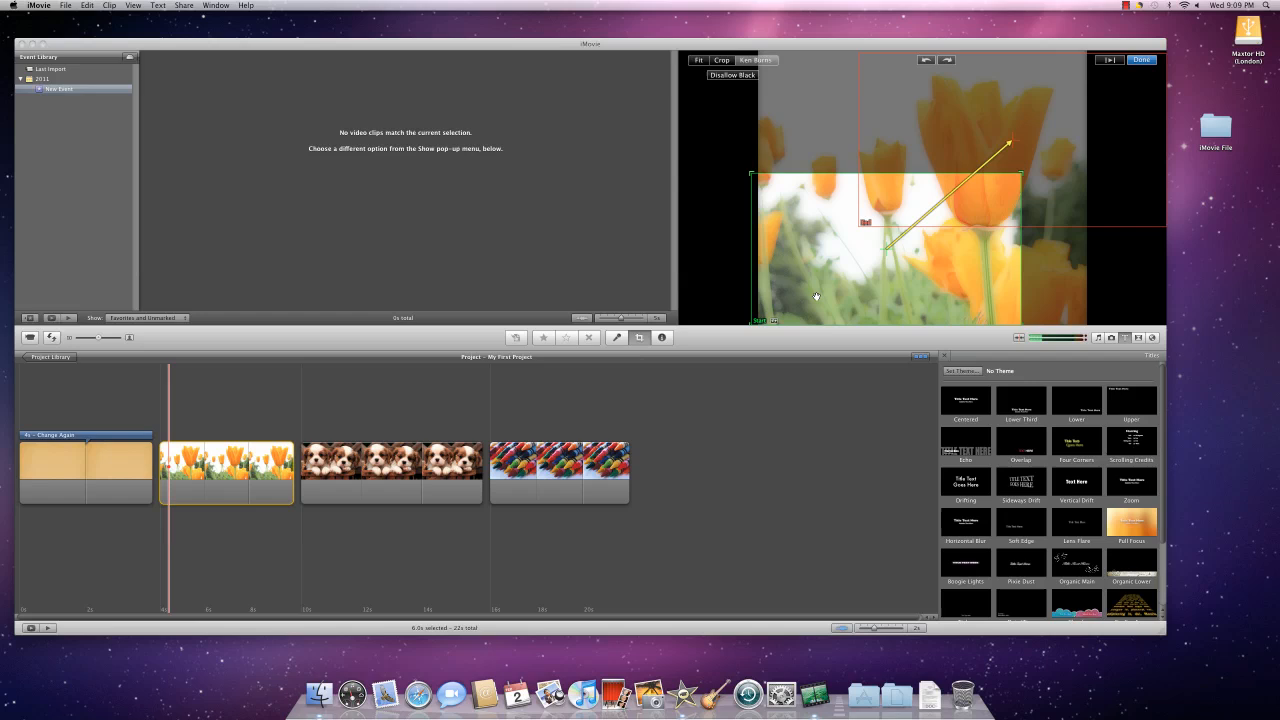
pyautogui.moveTo(840, 268)
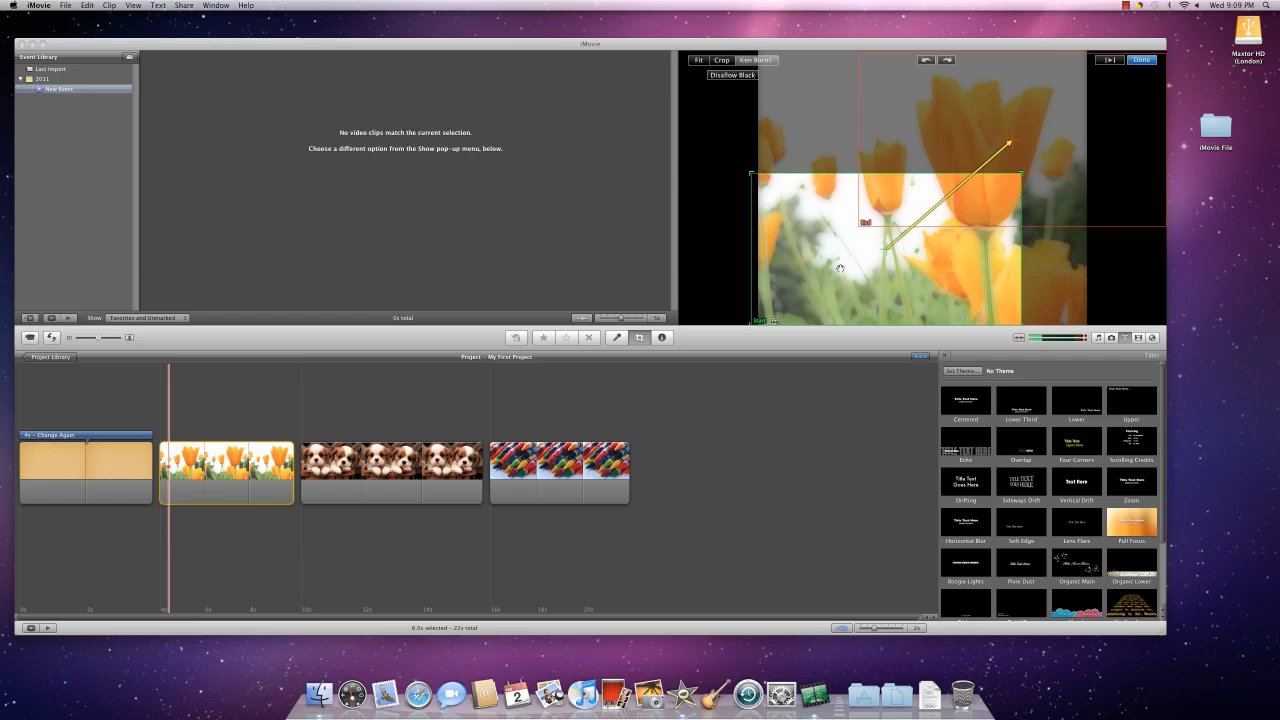
pyautogui.moveTo(1096, 70)
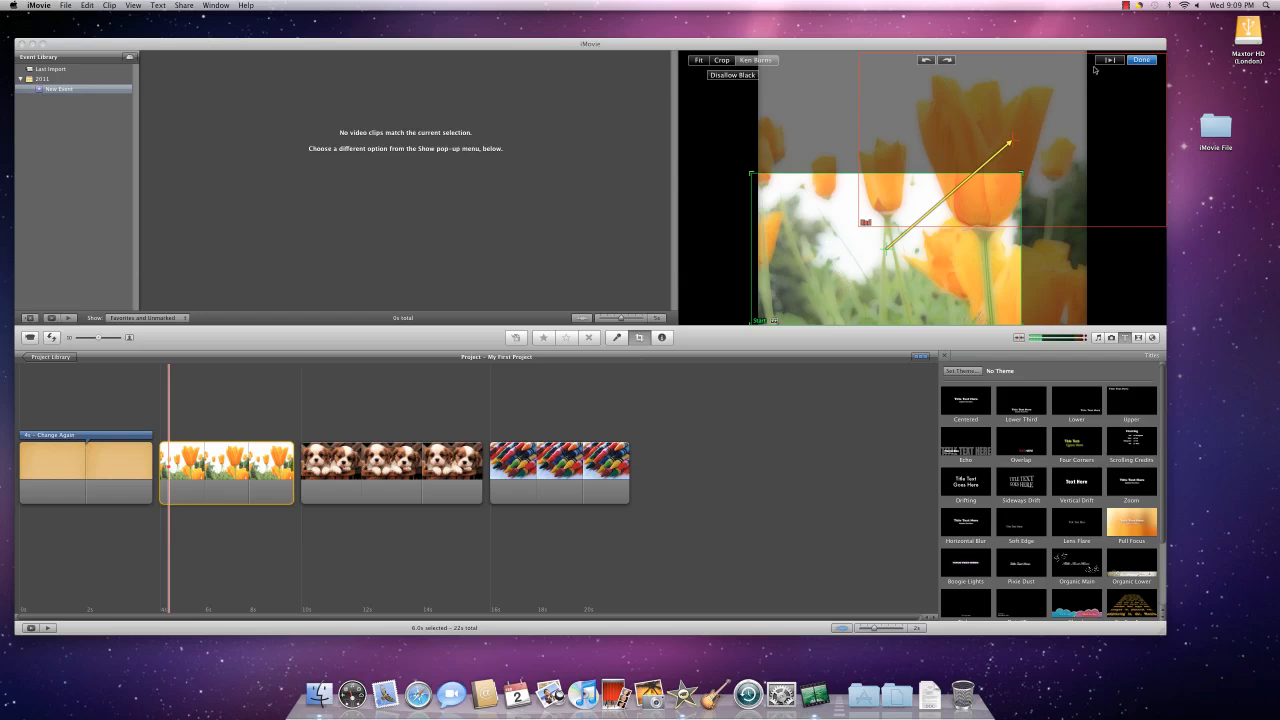
pyautogui.click(1140, 60)
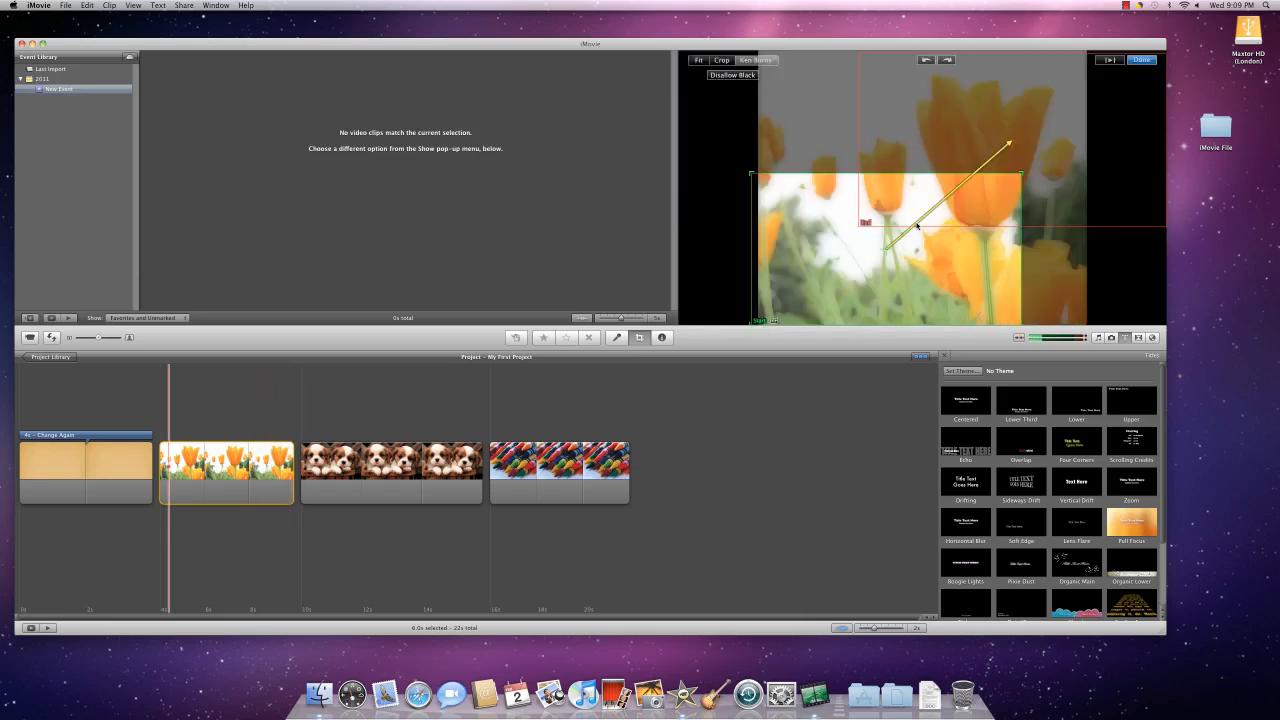
pyautogui.moveTo(1108, 76)
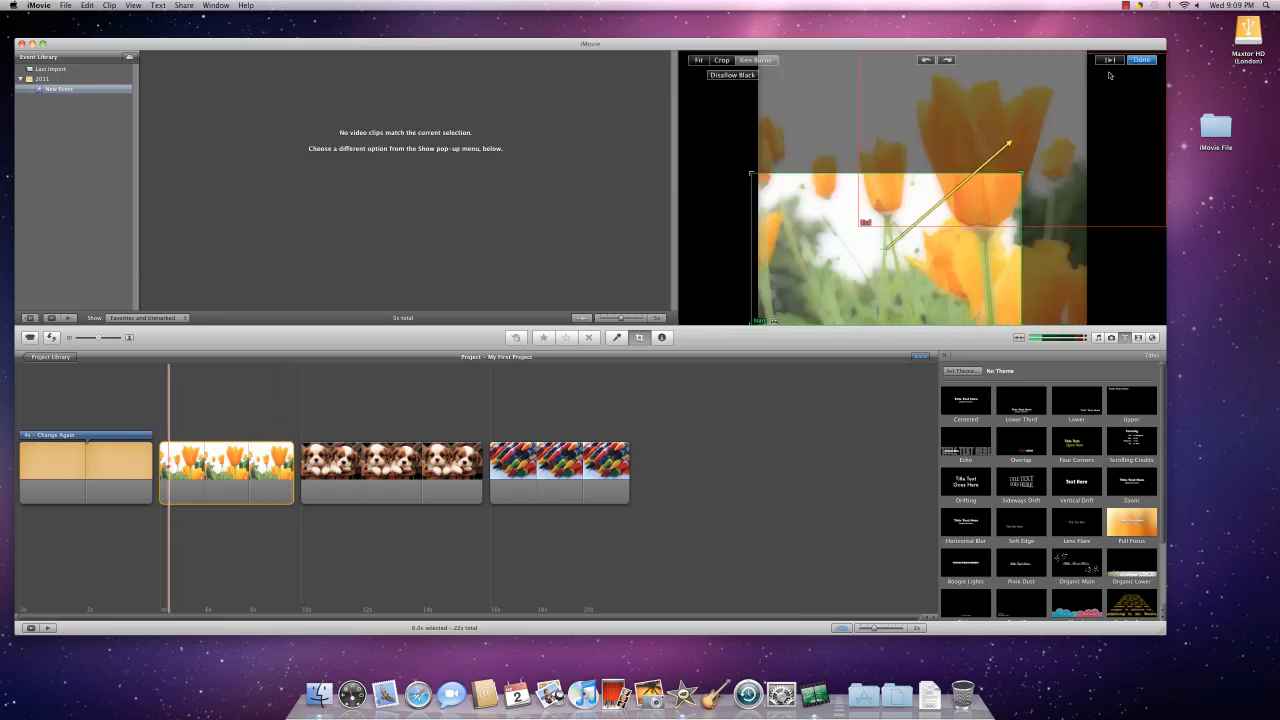